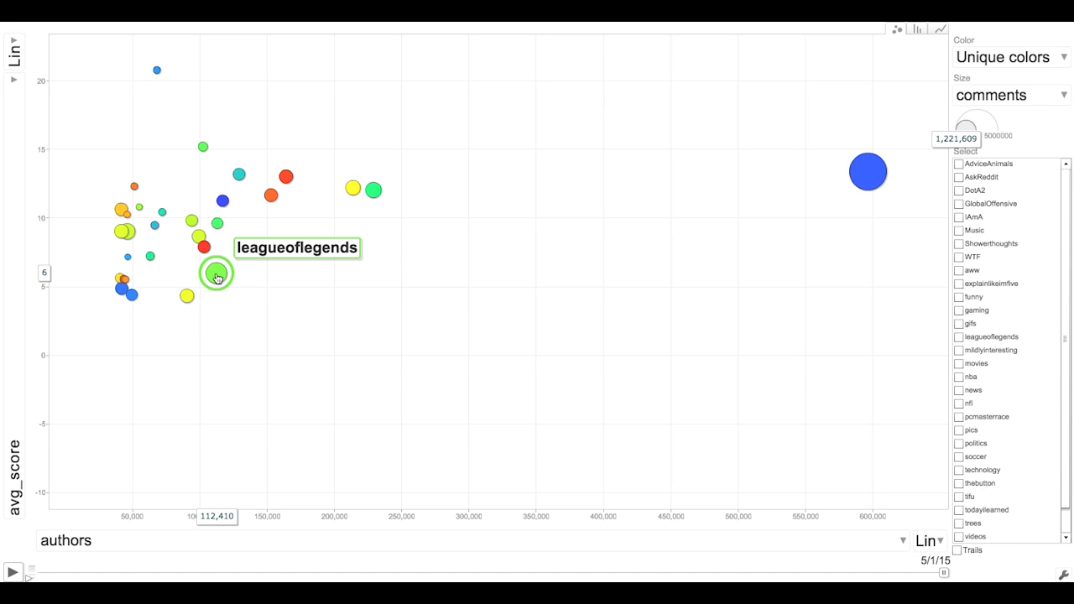
{"action": "mouse_move", "coordinate": [235, 300]}
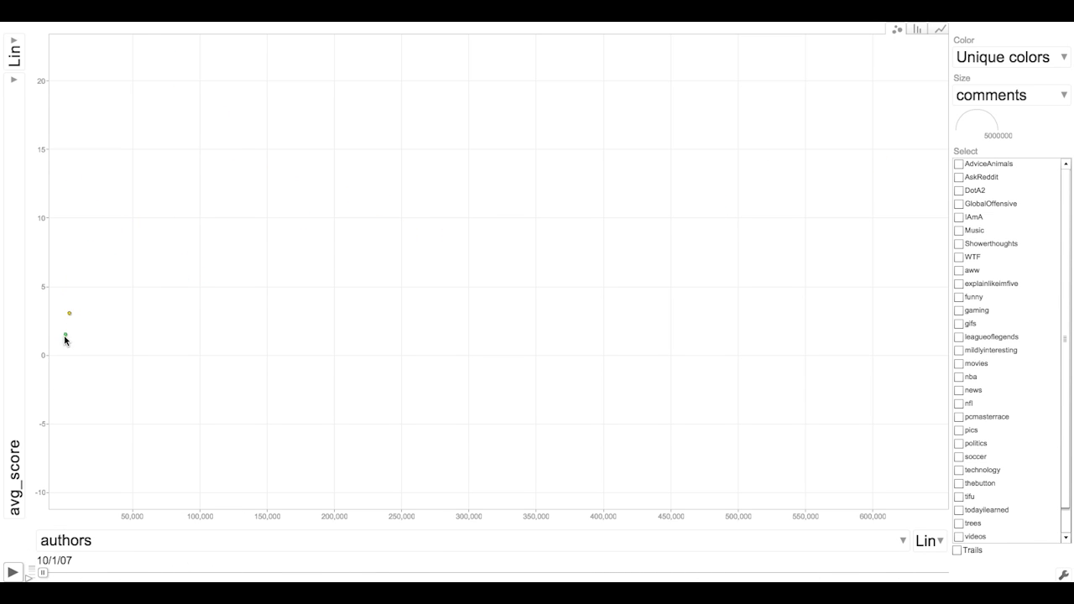
{"action": "mouse_move", "coordinate": [69, 314]}
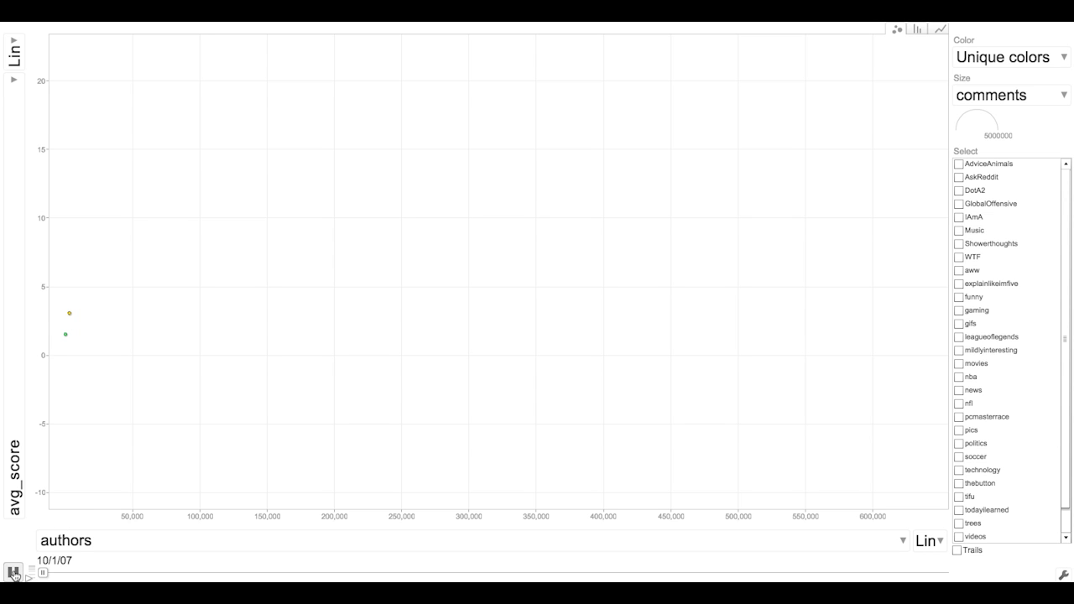
- Play the animation and highlight the funny and AskReddit subreddits with name labels
{"action": "left_click", "coordinate": [14, 572]}
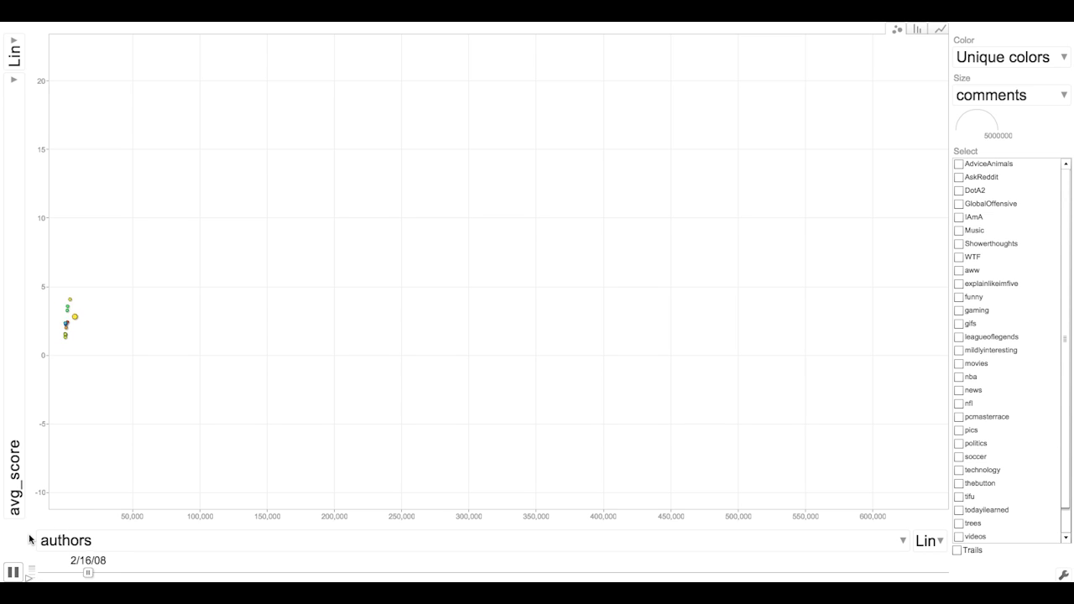
{"action": "mouse_move", "coordinate": [74, 279]}
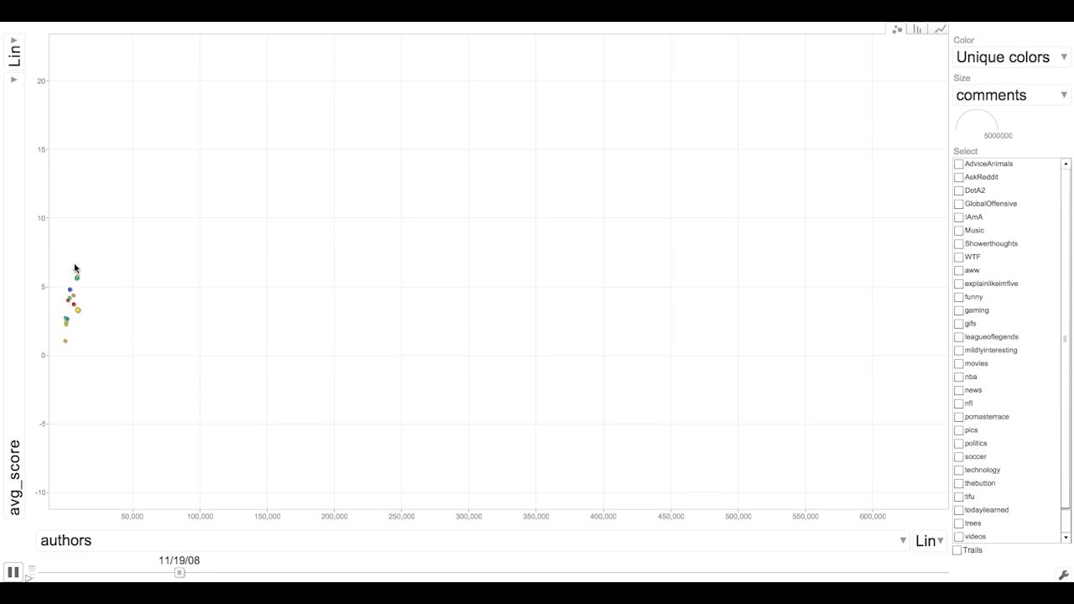
{"action": "left_click", "coordinate": [958, 296]}
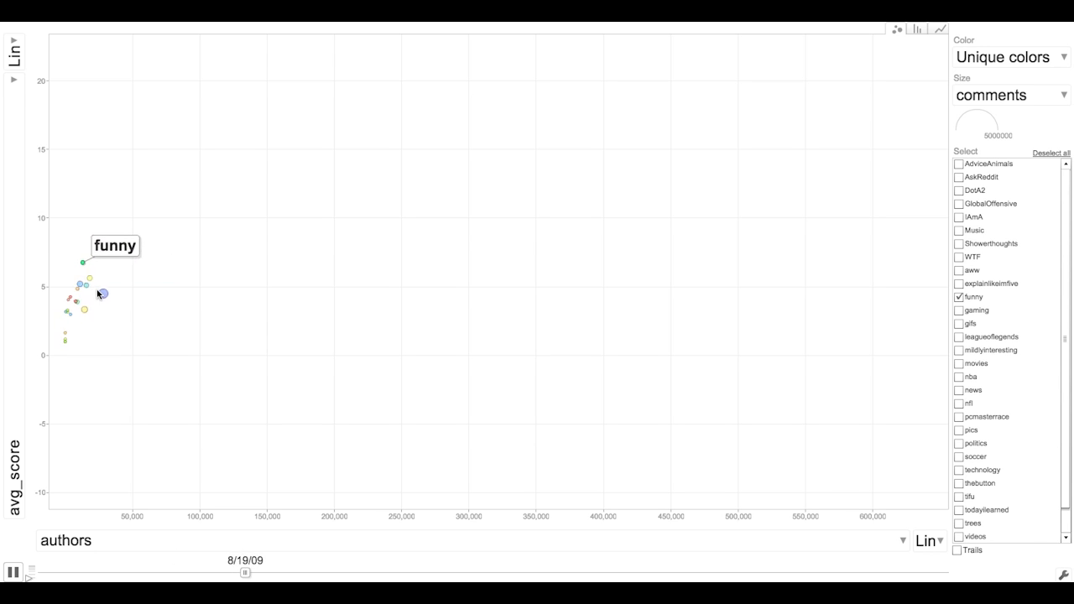
{"action": "left_click", "coordinate": [960, 178]}
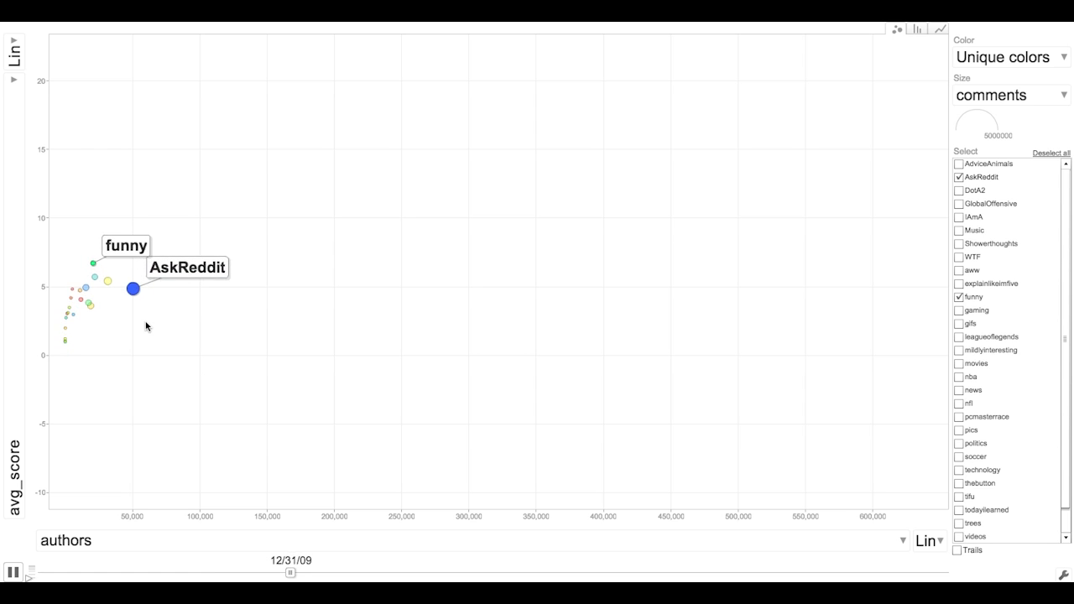